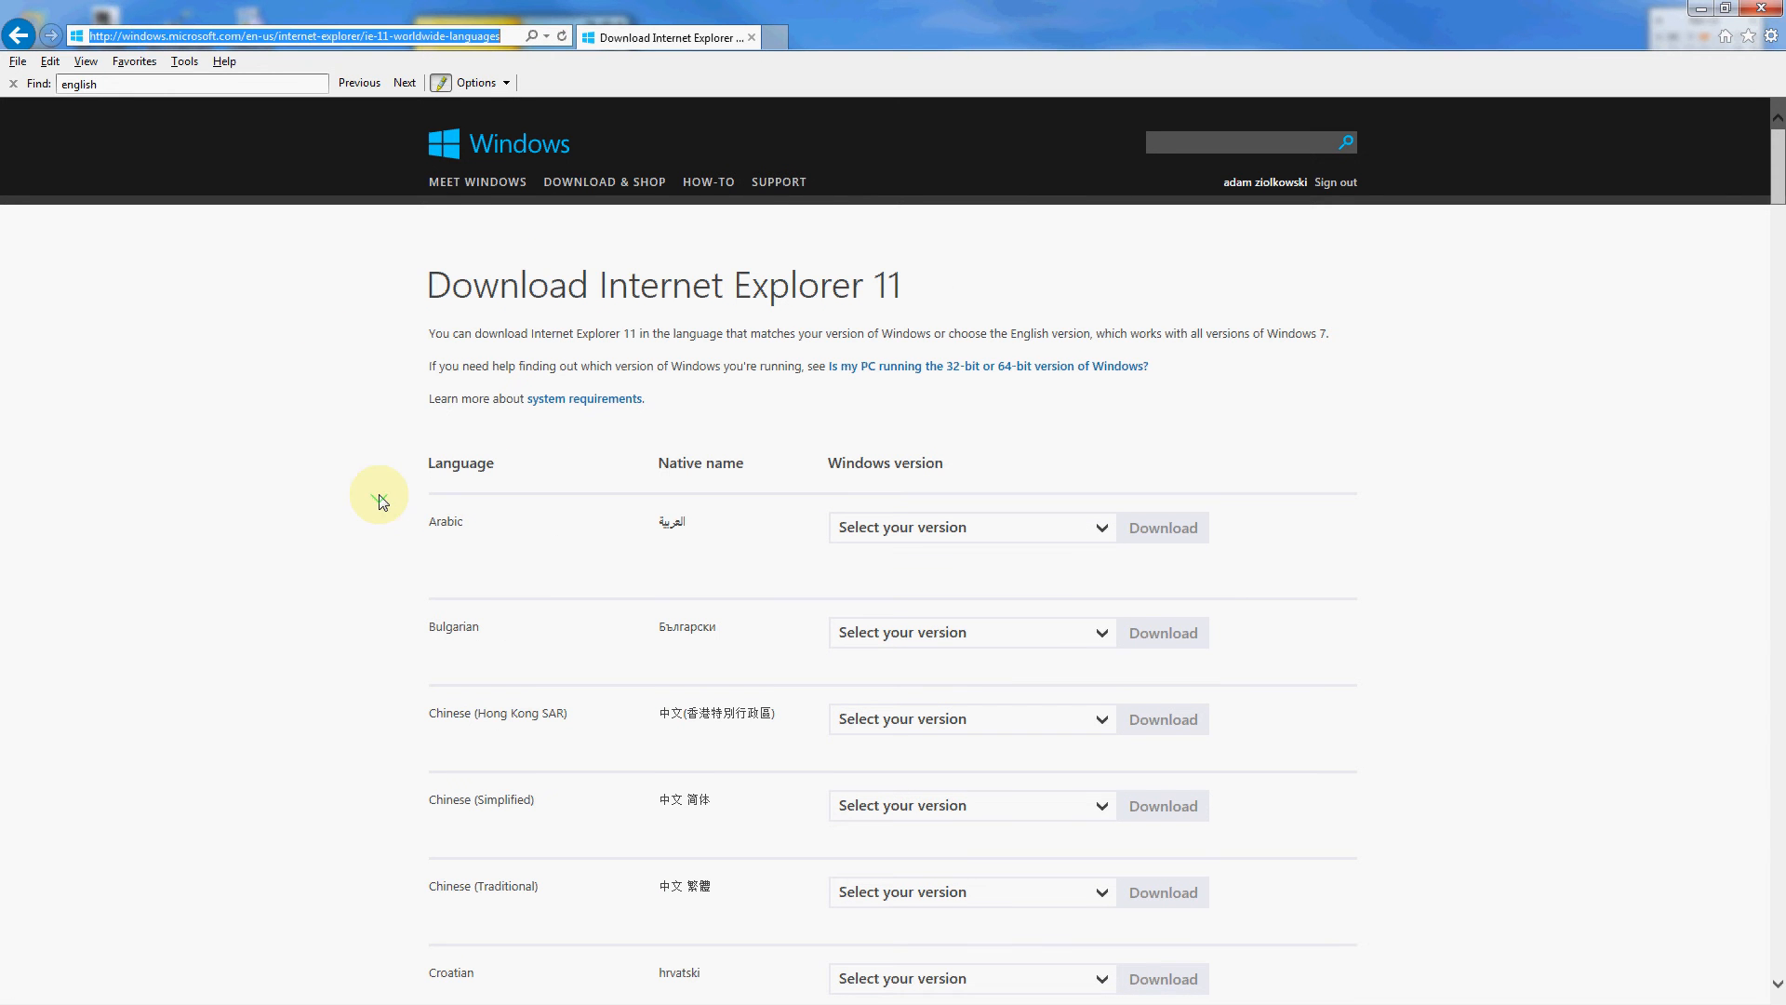
# - Select Windows 7 SP1 64-bit under English and download that IE11 installer
pyautogui.scroll(-3)
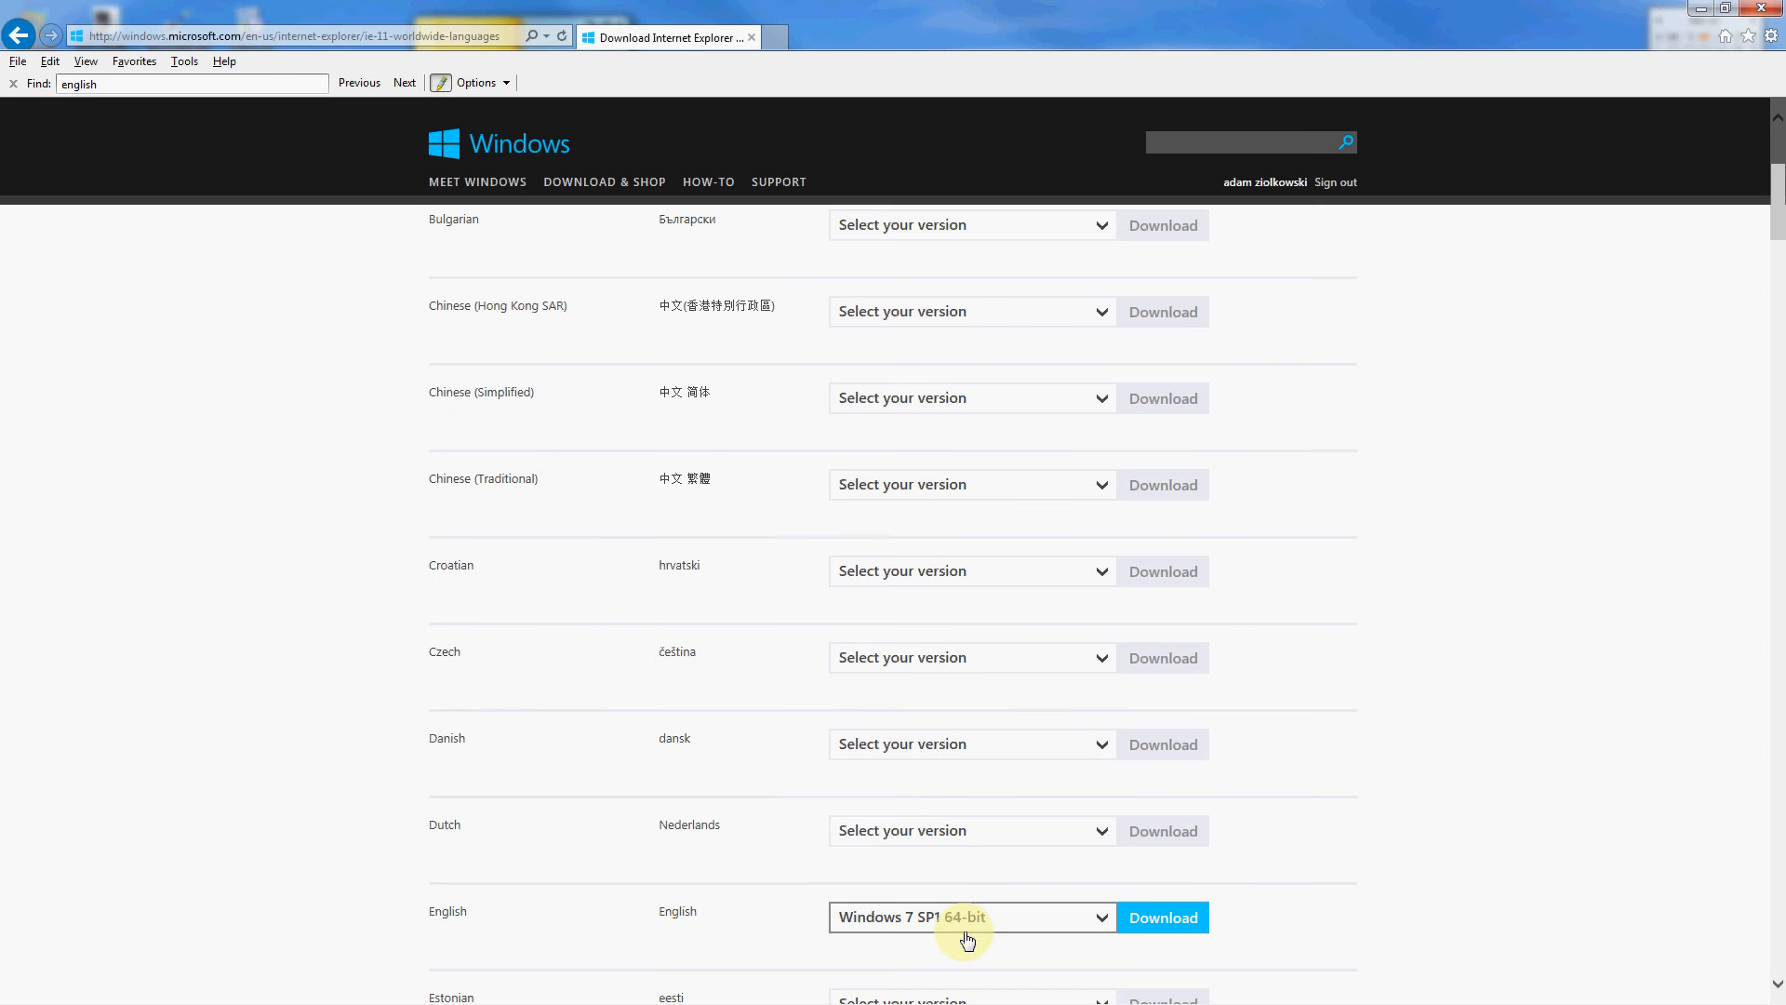
pyautogui.click(970, 918)
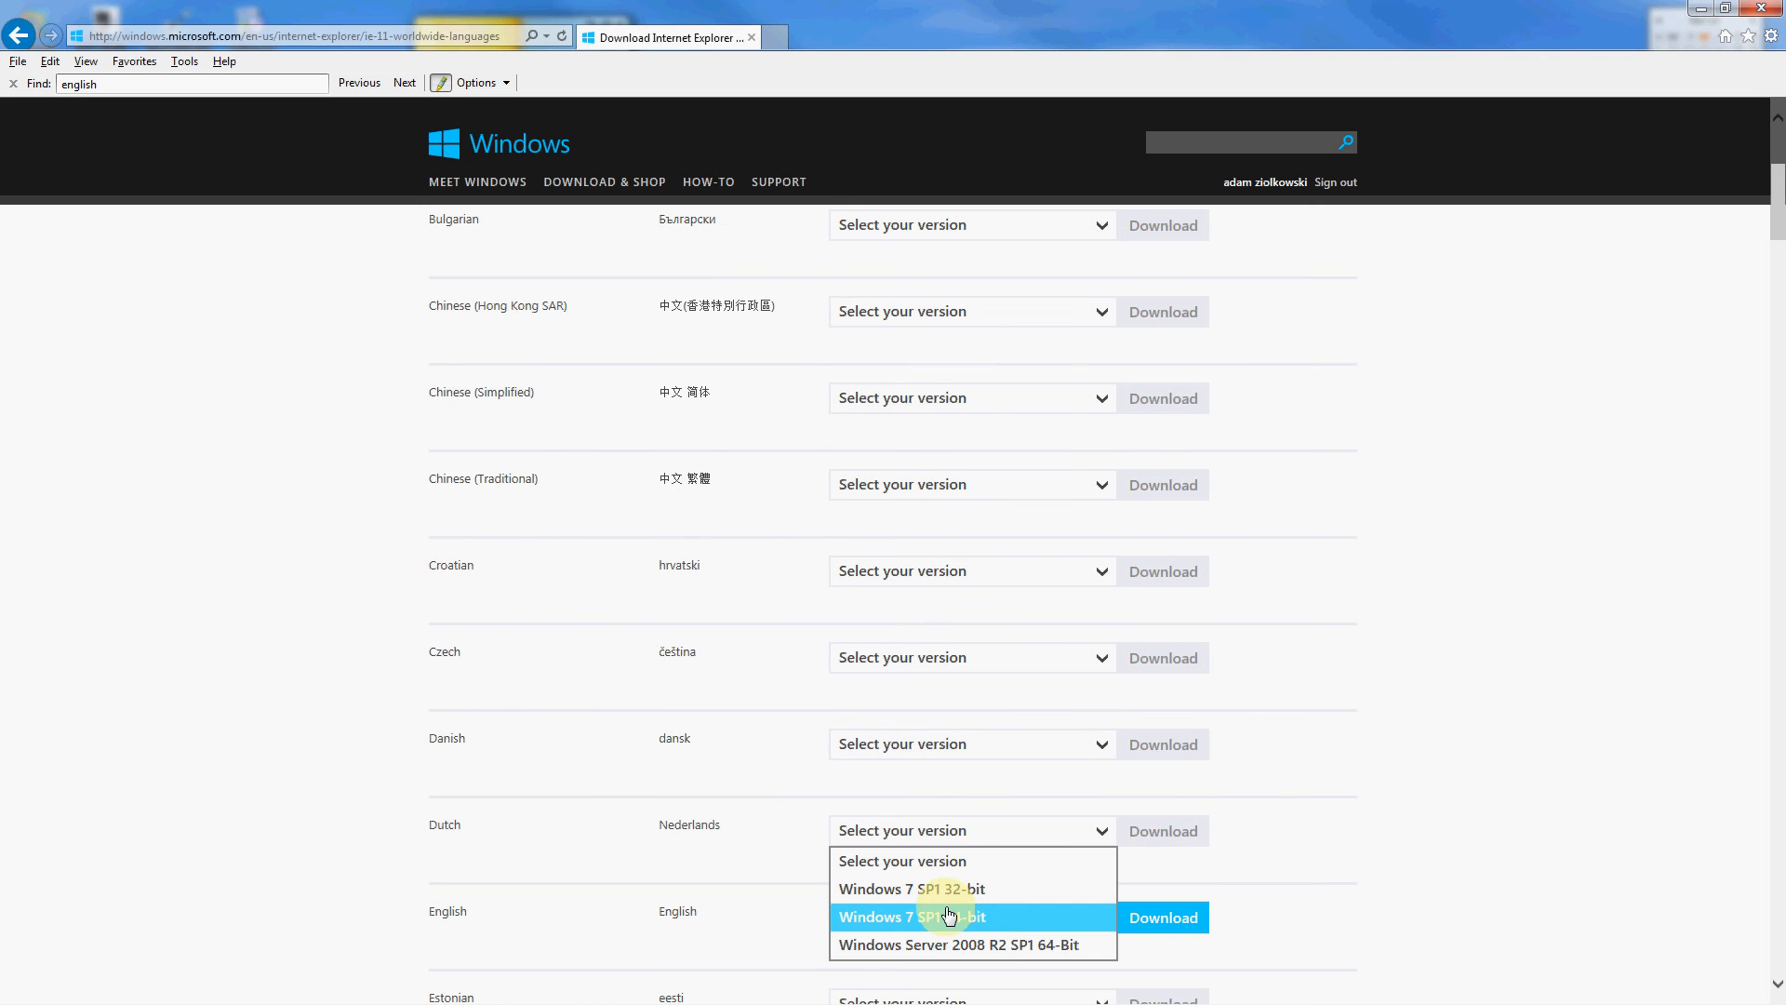
pyautogui.scroll(-3)
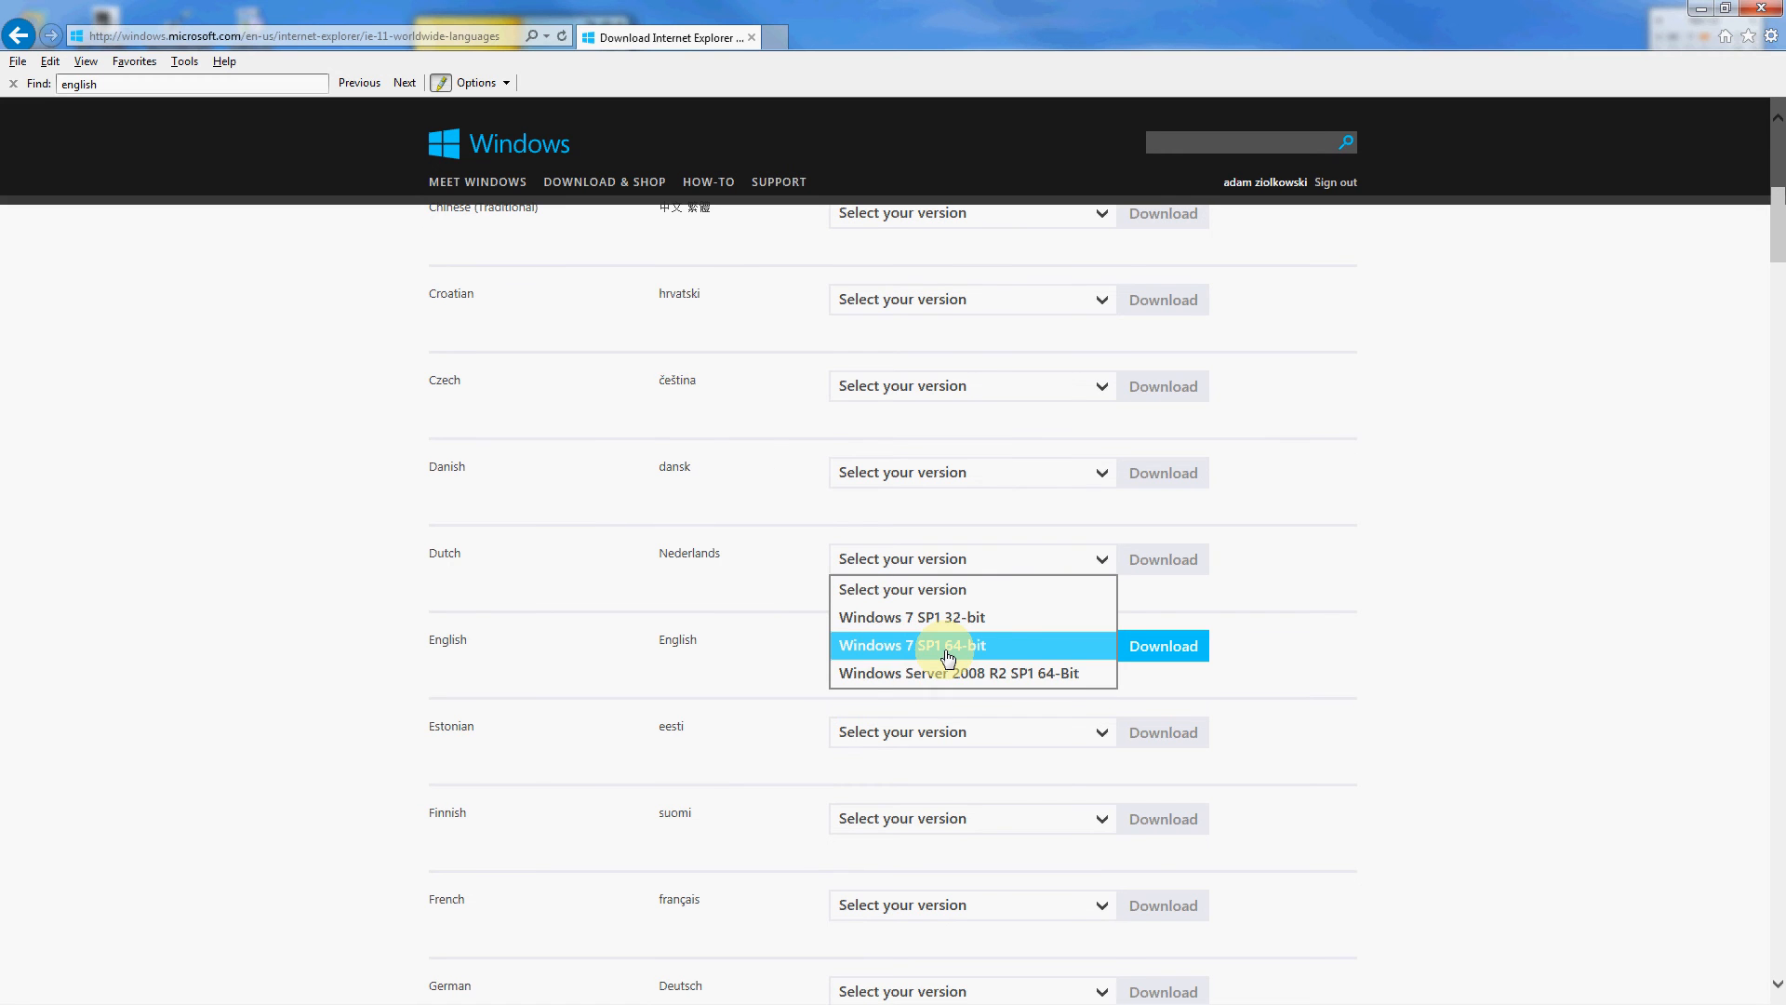
pyautogui.click(945, 645)
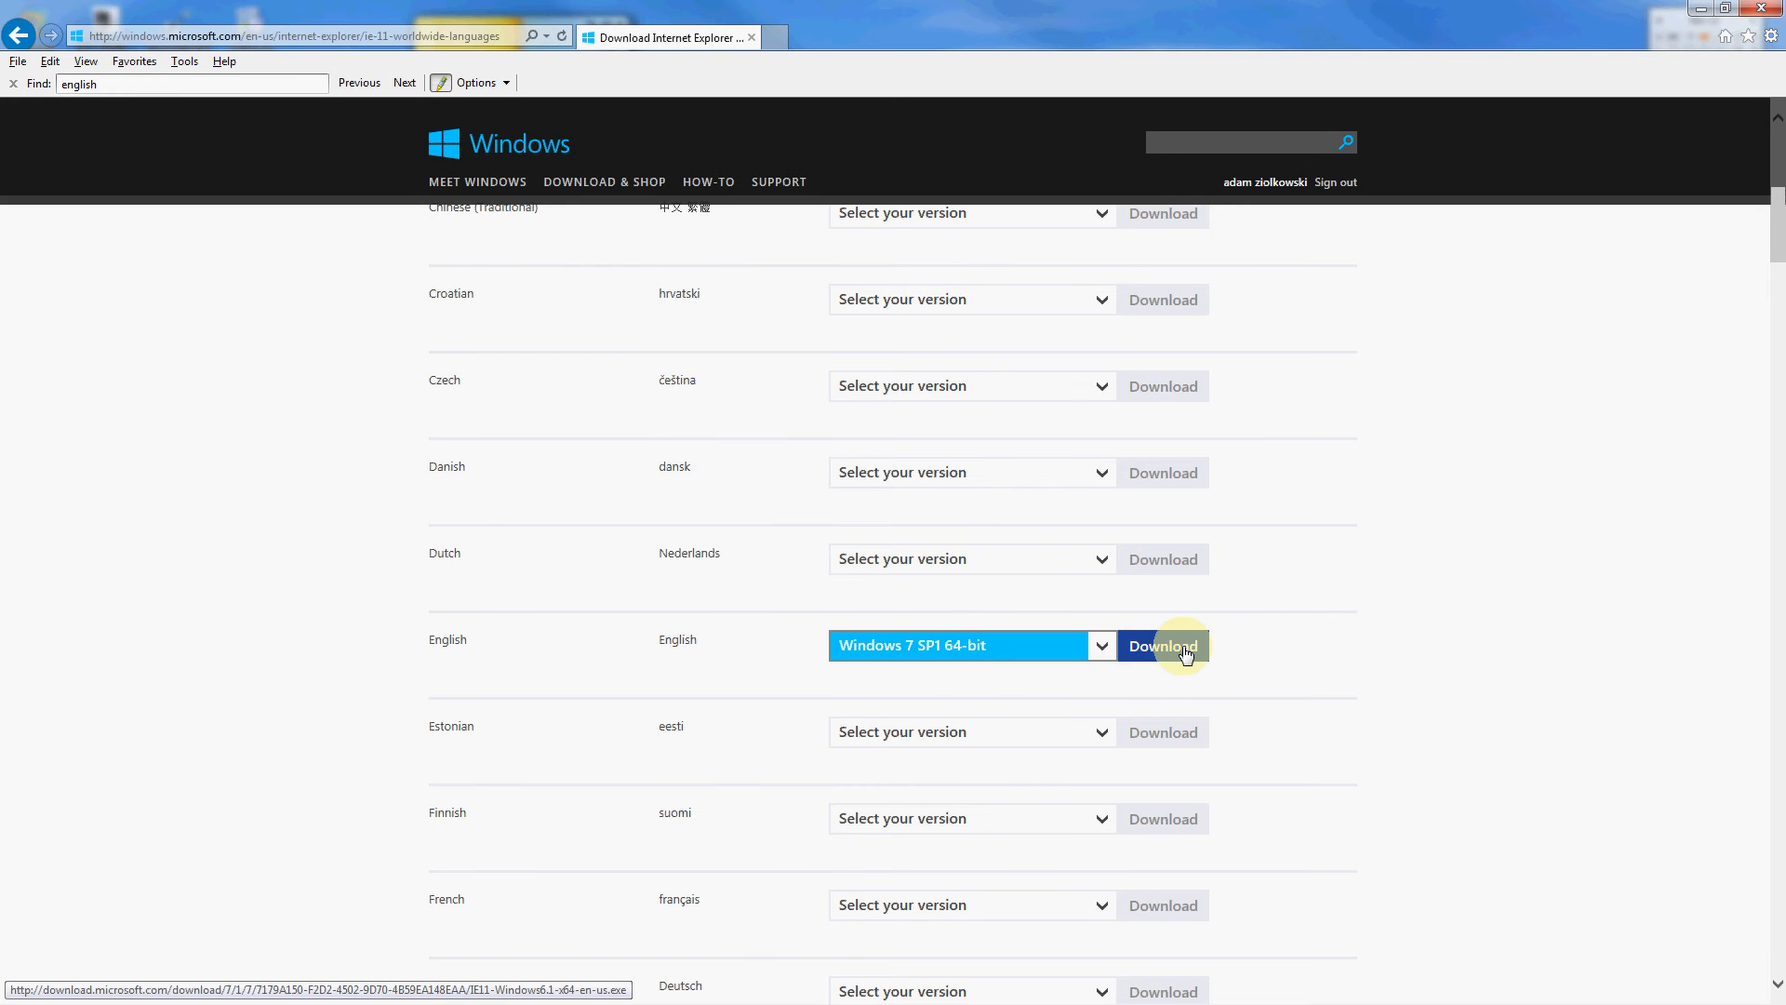
pyautogui.click(1099, 645)
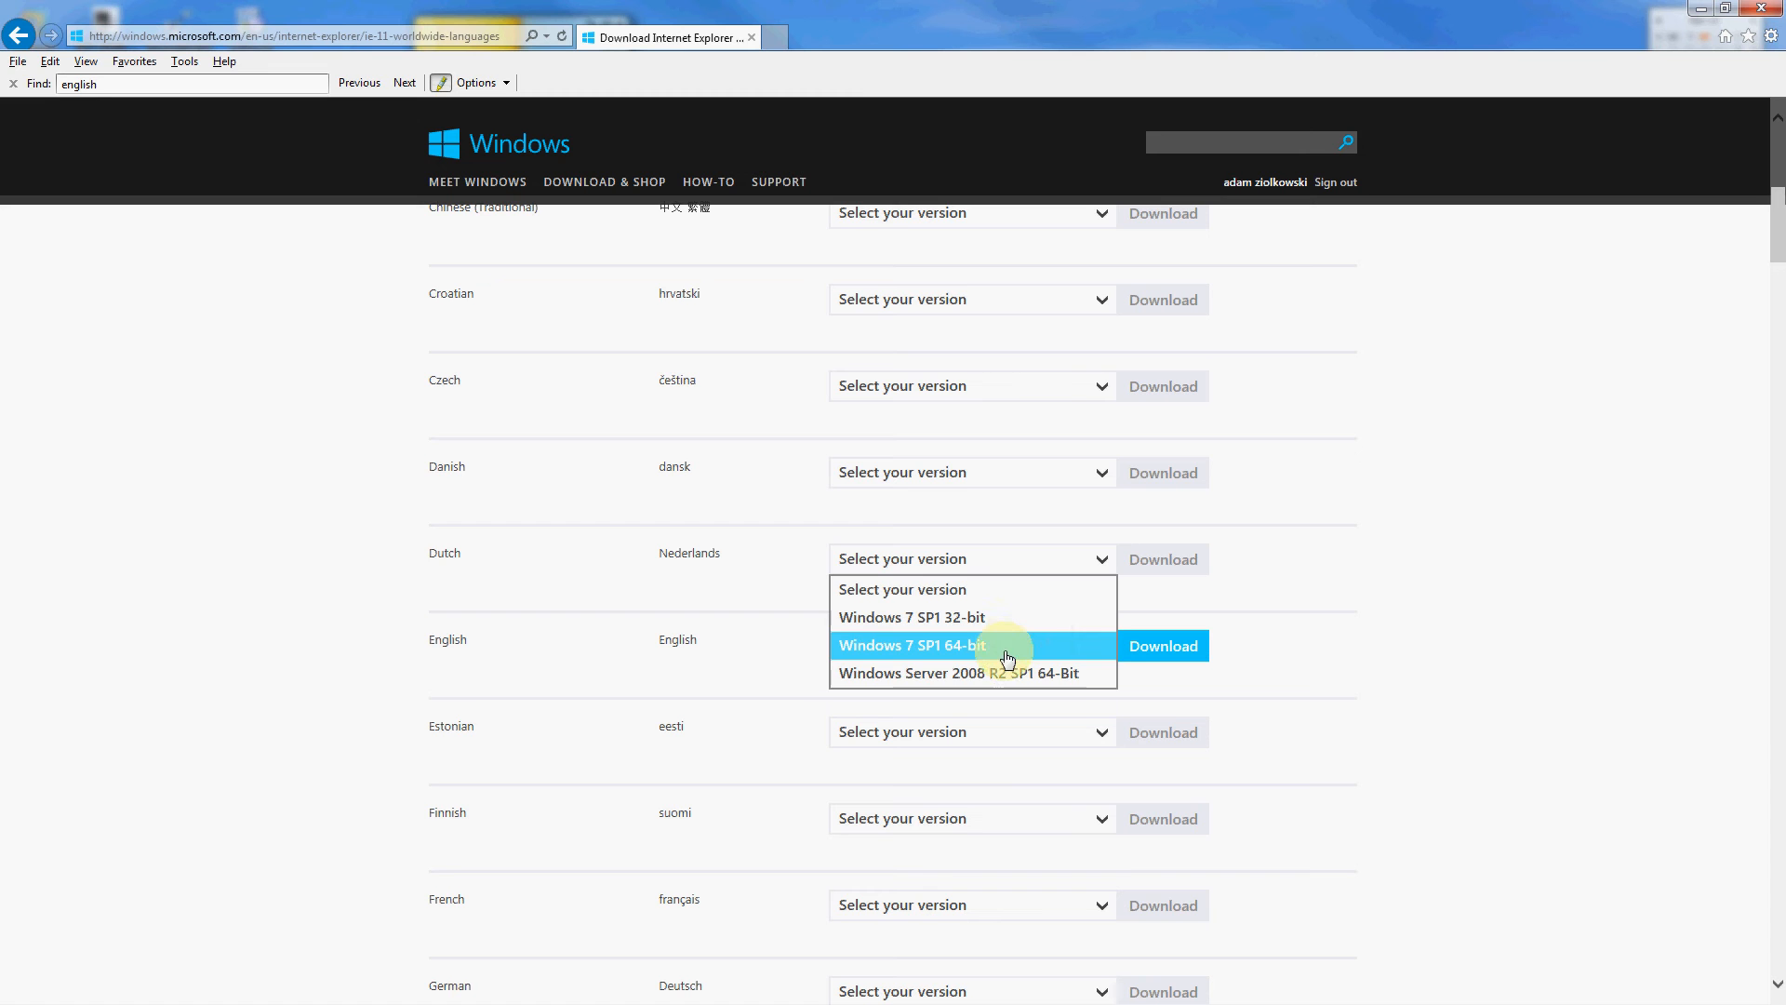
pyautogui.click(912, 644)
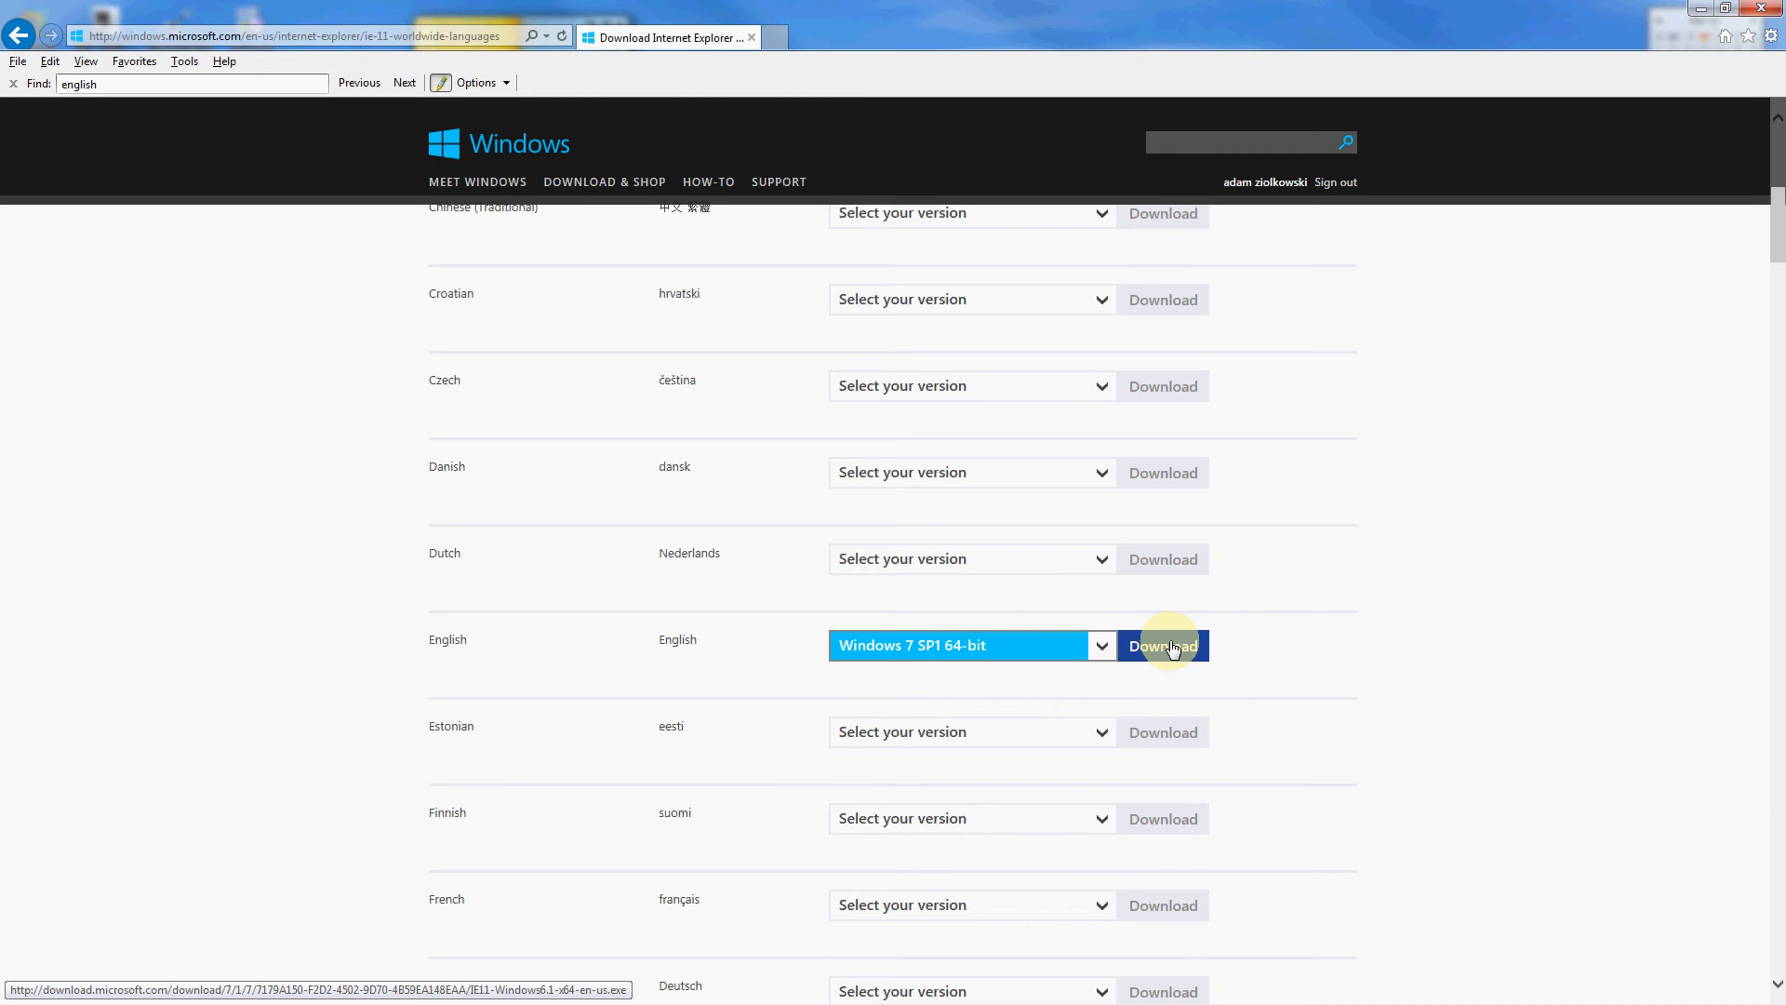
pyautogui.click(1162, 645)
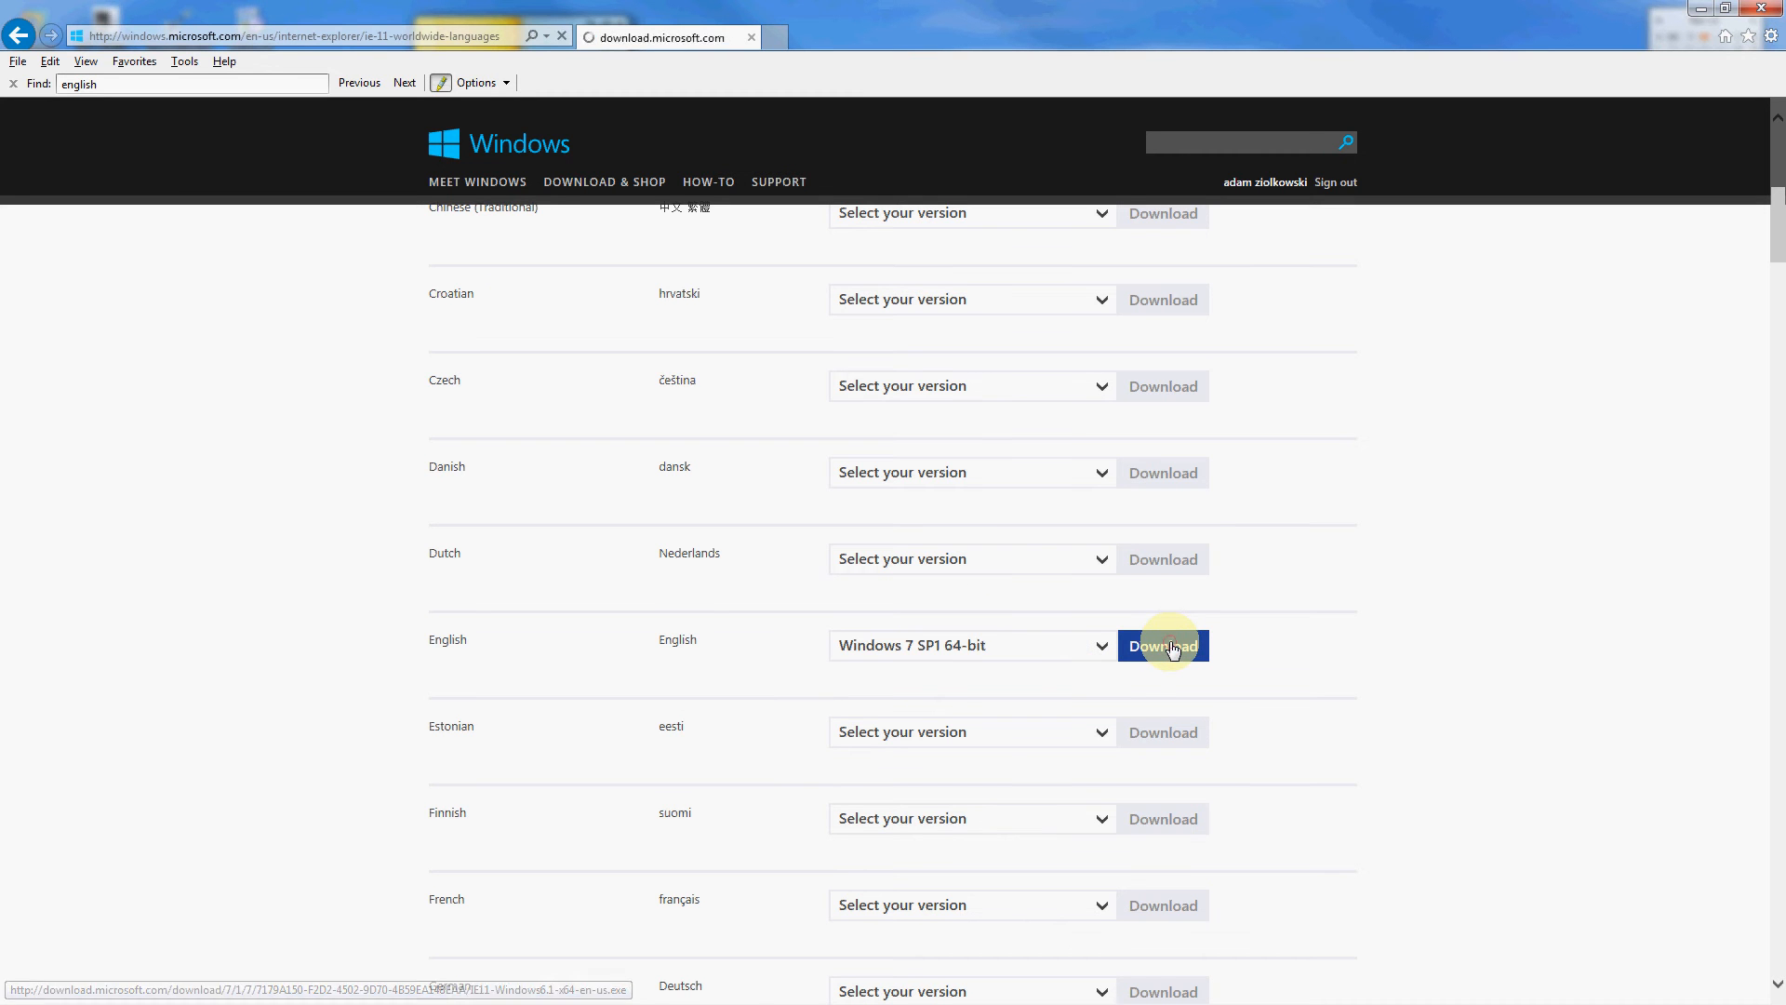
# - Choose Run for the IE11-Windows6.1-x64-en-us.exe download and let it progress
pyautogui.click(1162, 645)
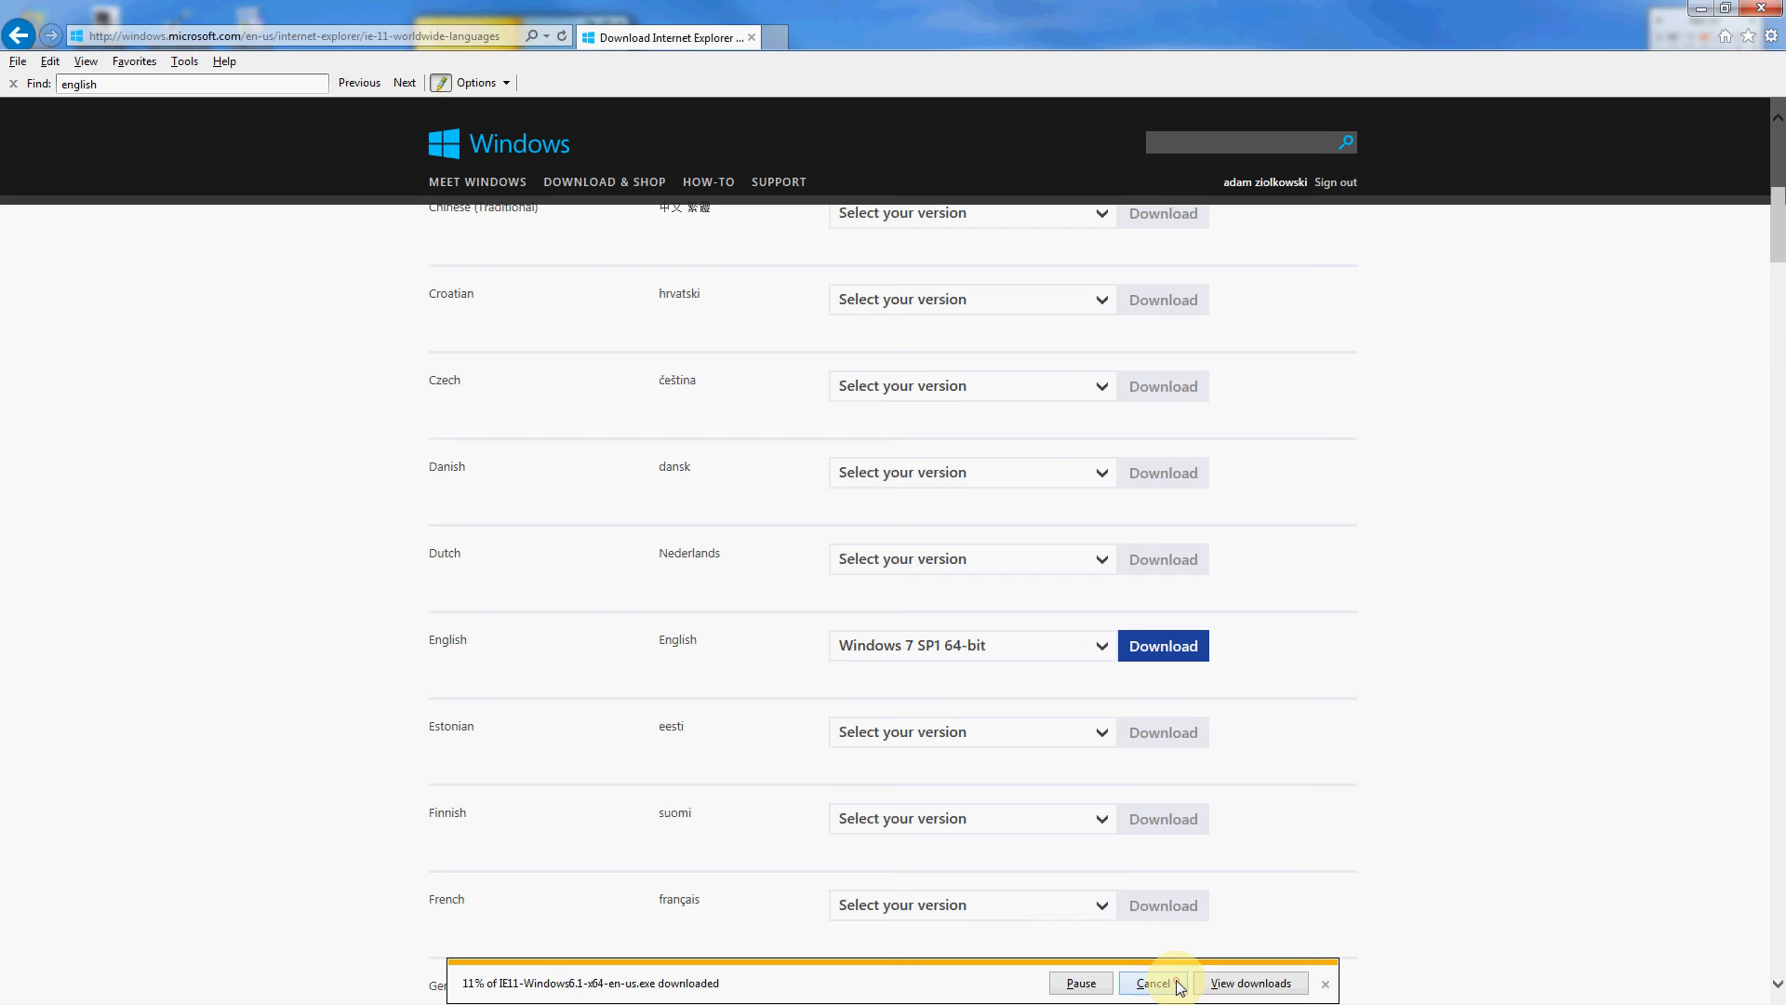
pyautogui.moveTo(1000, 918)
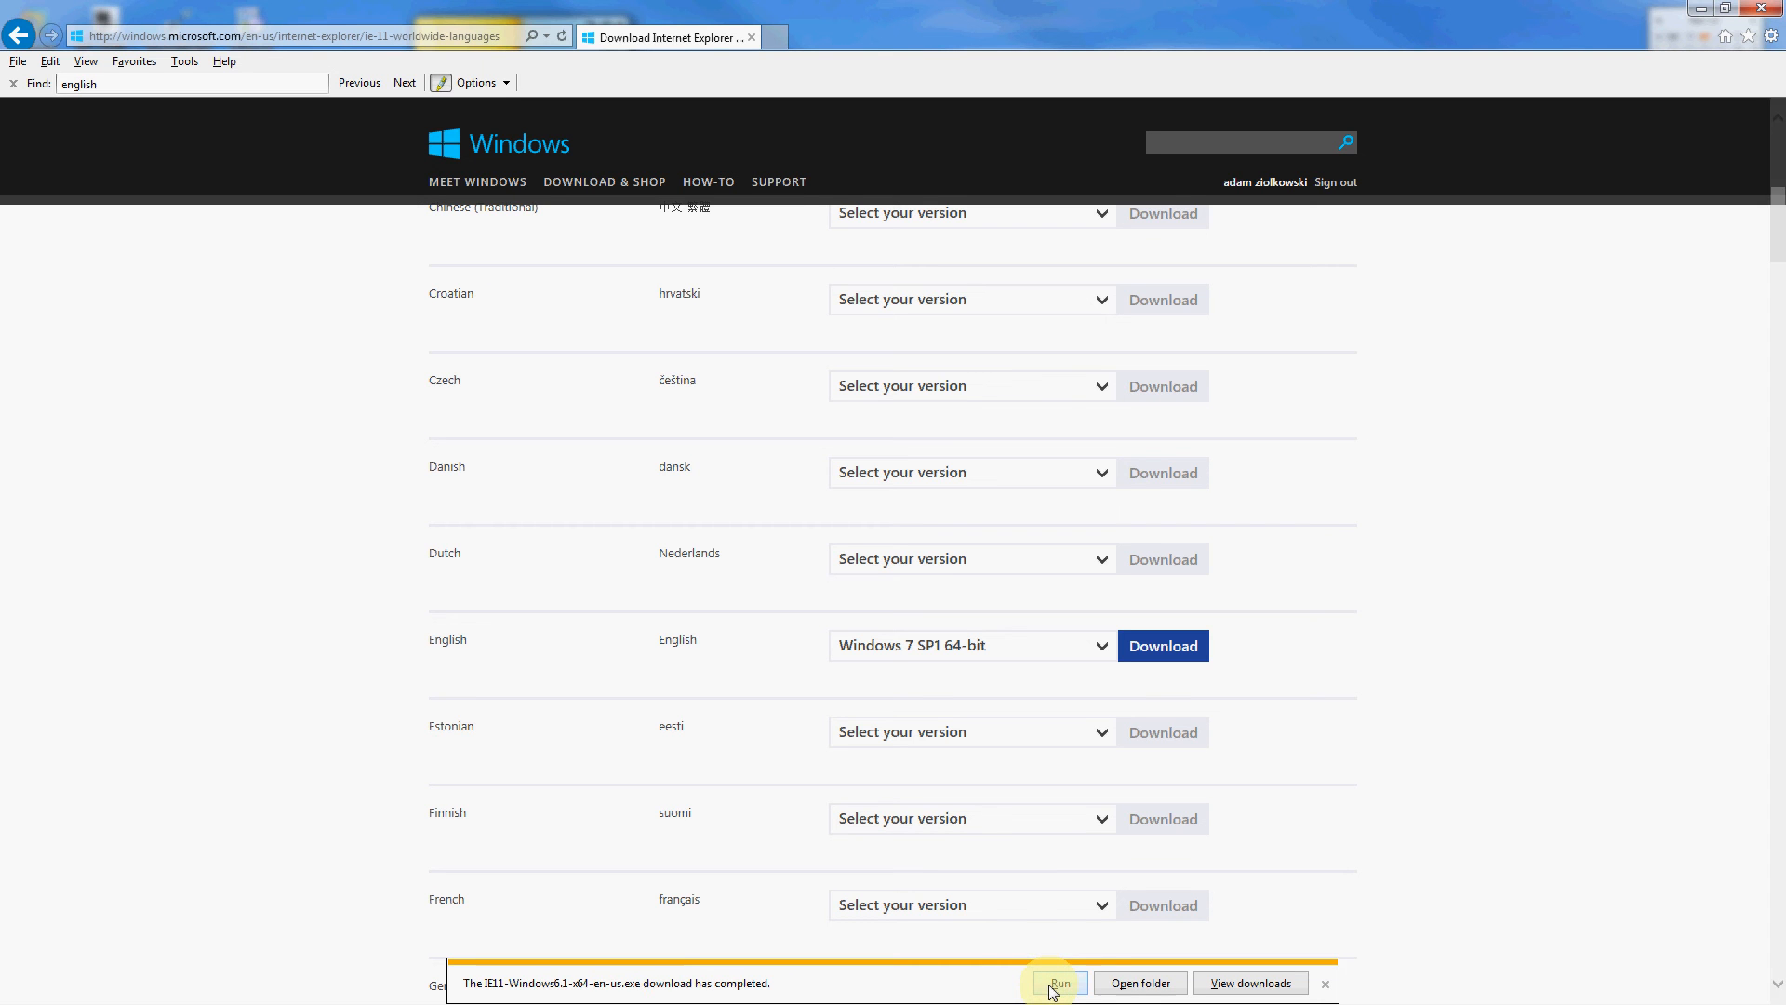
# - Run the finished IE11 installer and approve the security prompt to open setup
pyautogui.click(1058, 983)
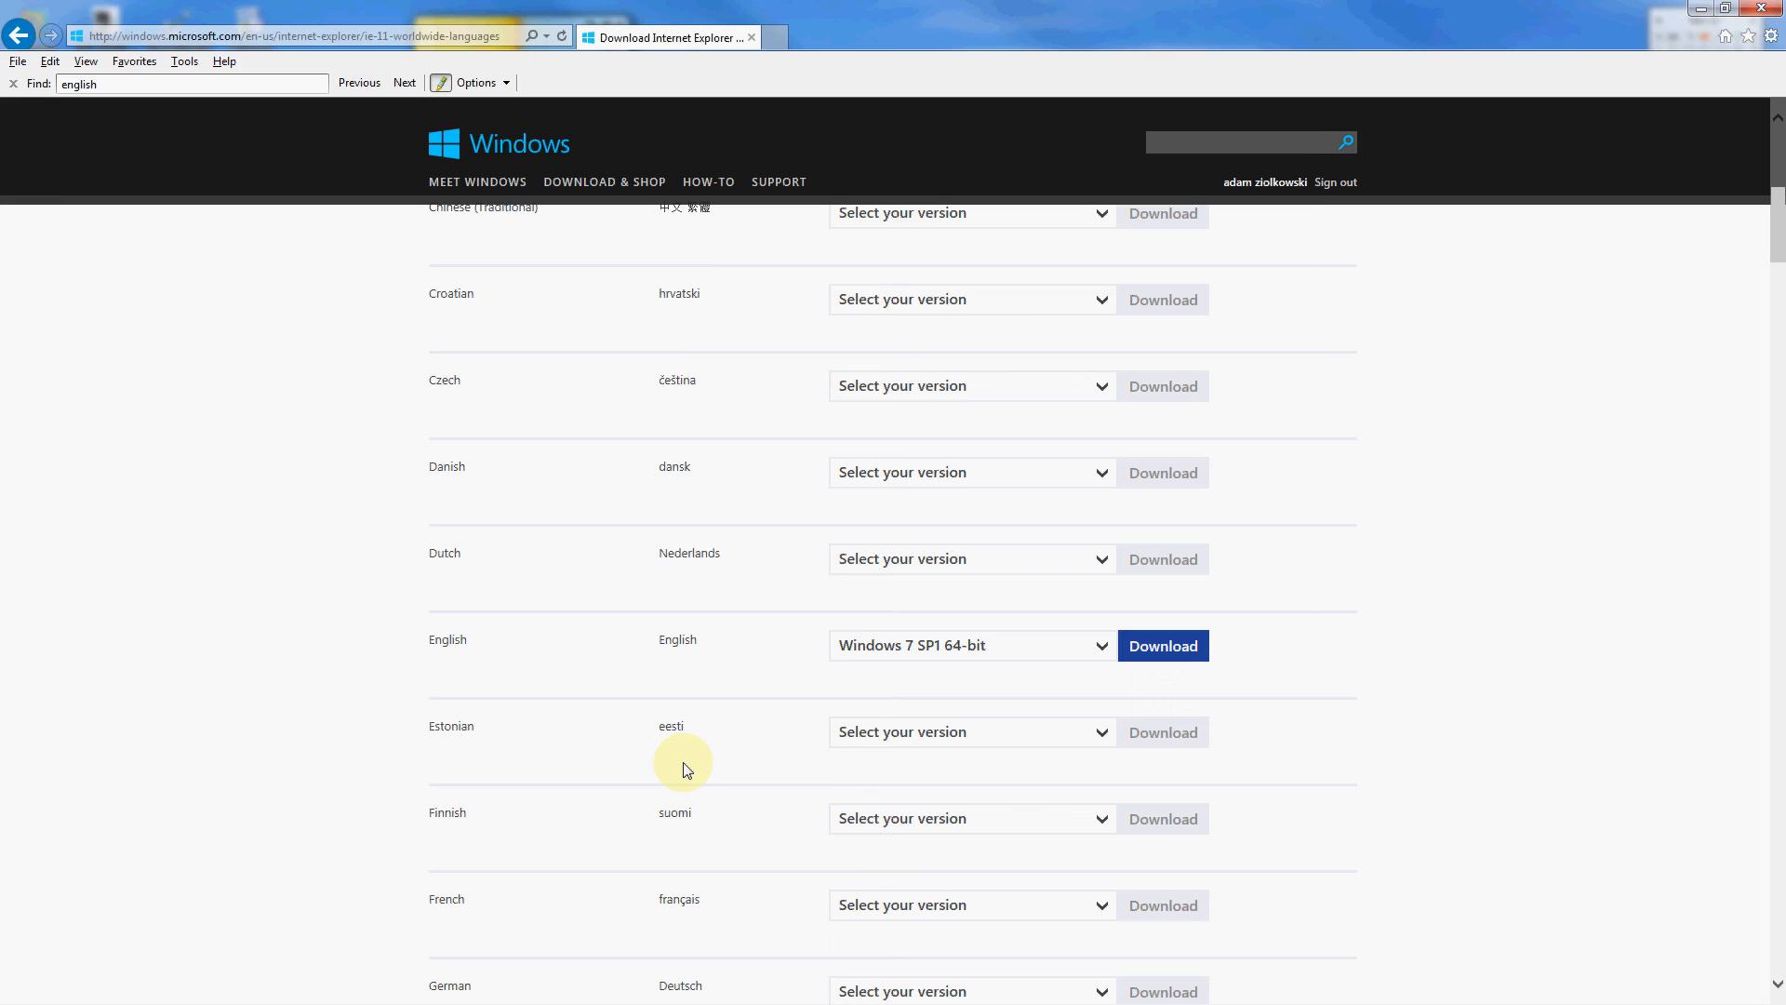
pyautogui.click(1162, 645)
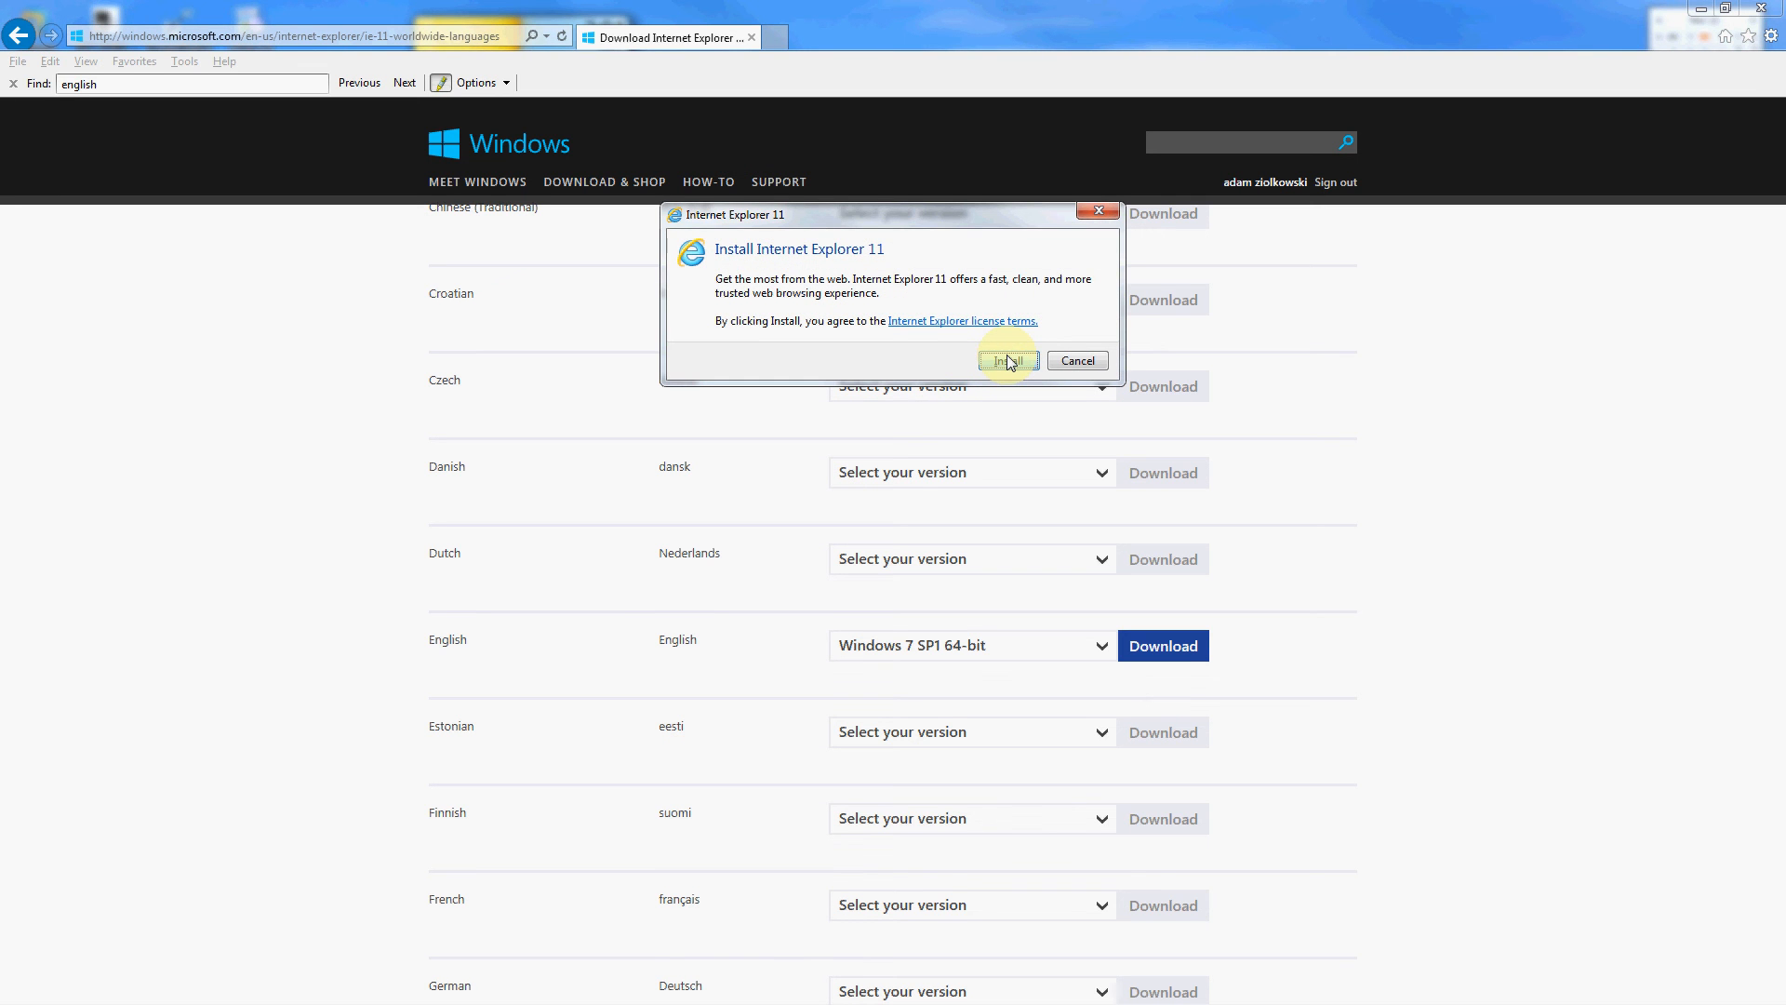
# - Install Internet Explorer 11, then choose Restart later on the completion message
pyautogui.click(1006, 361)
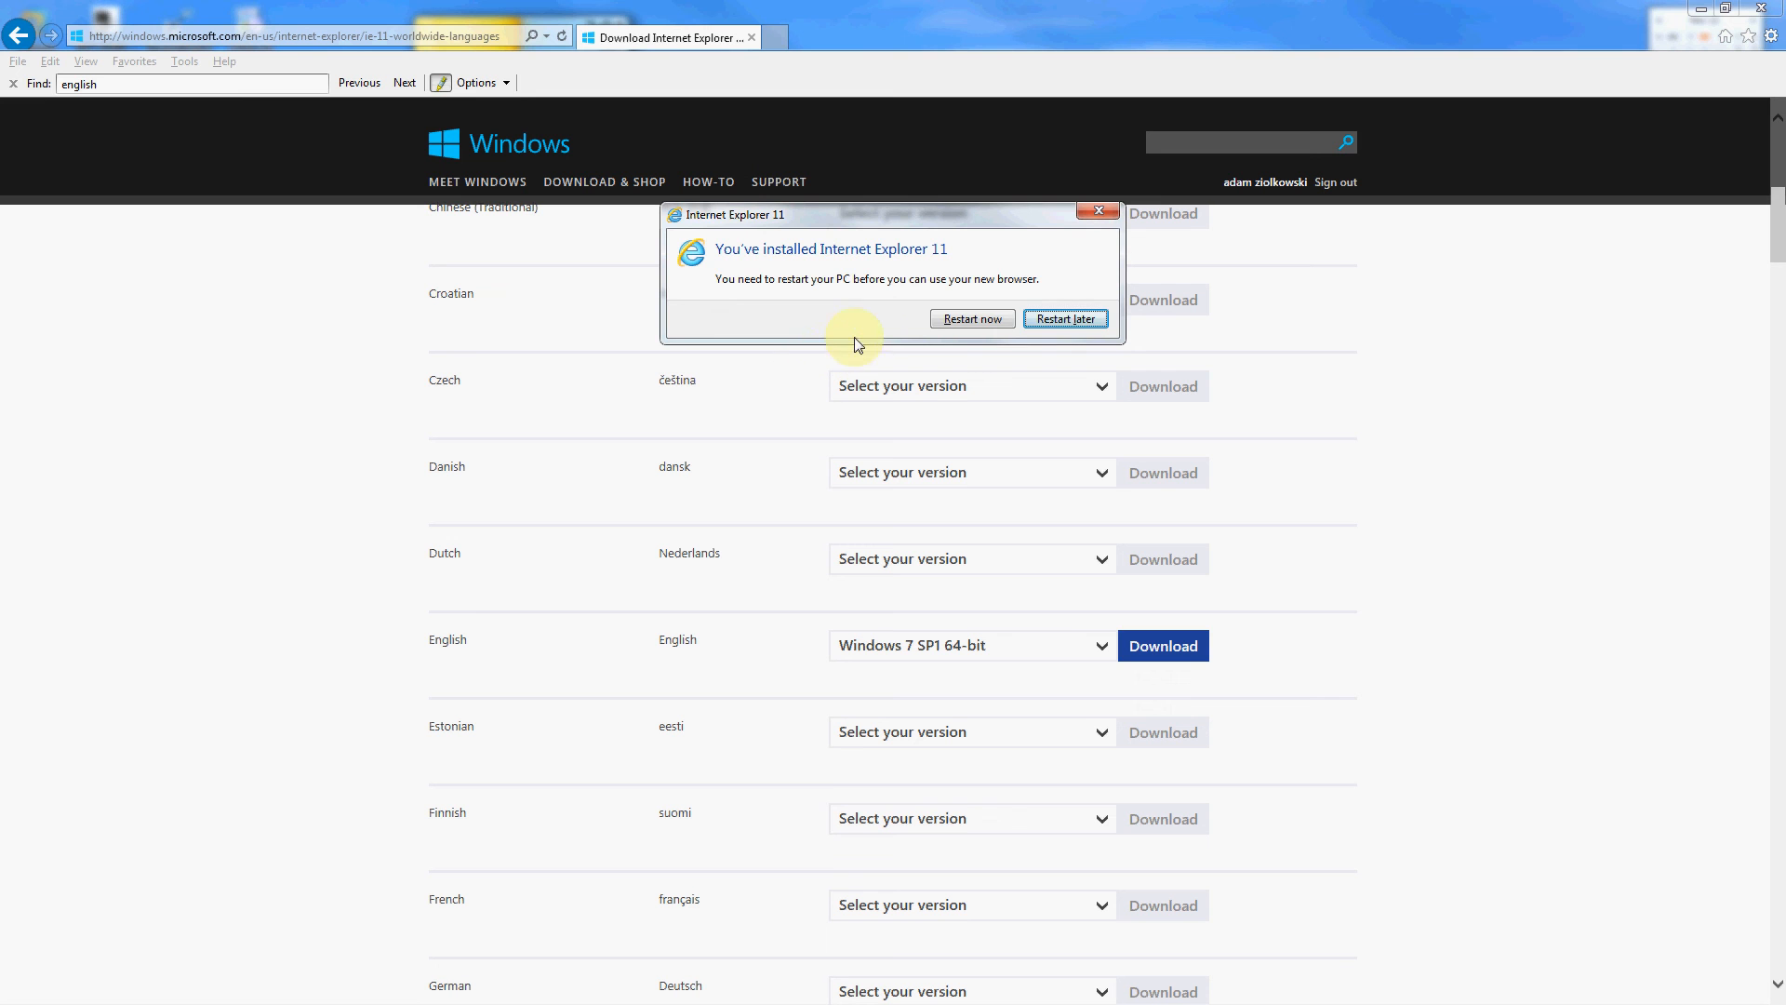
pyautogui.click(1064, 318)
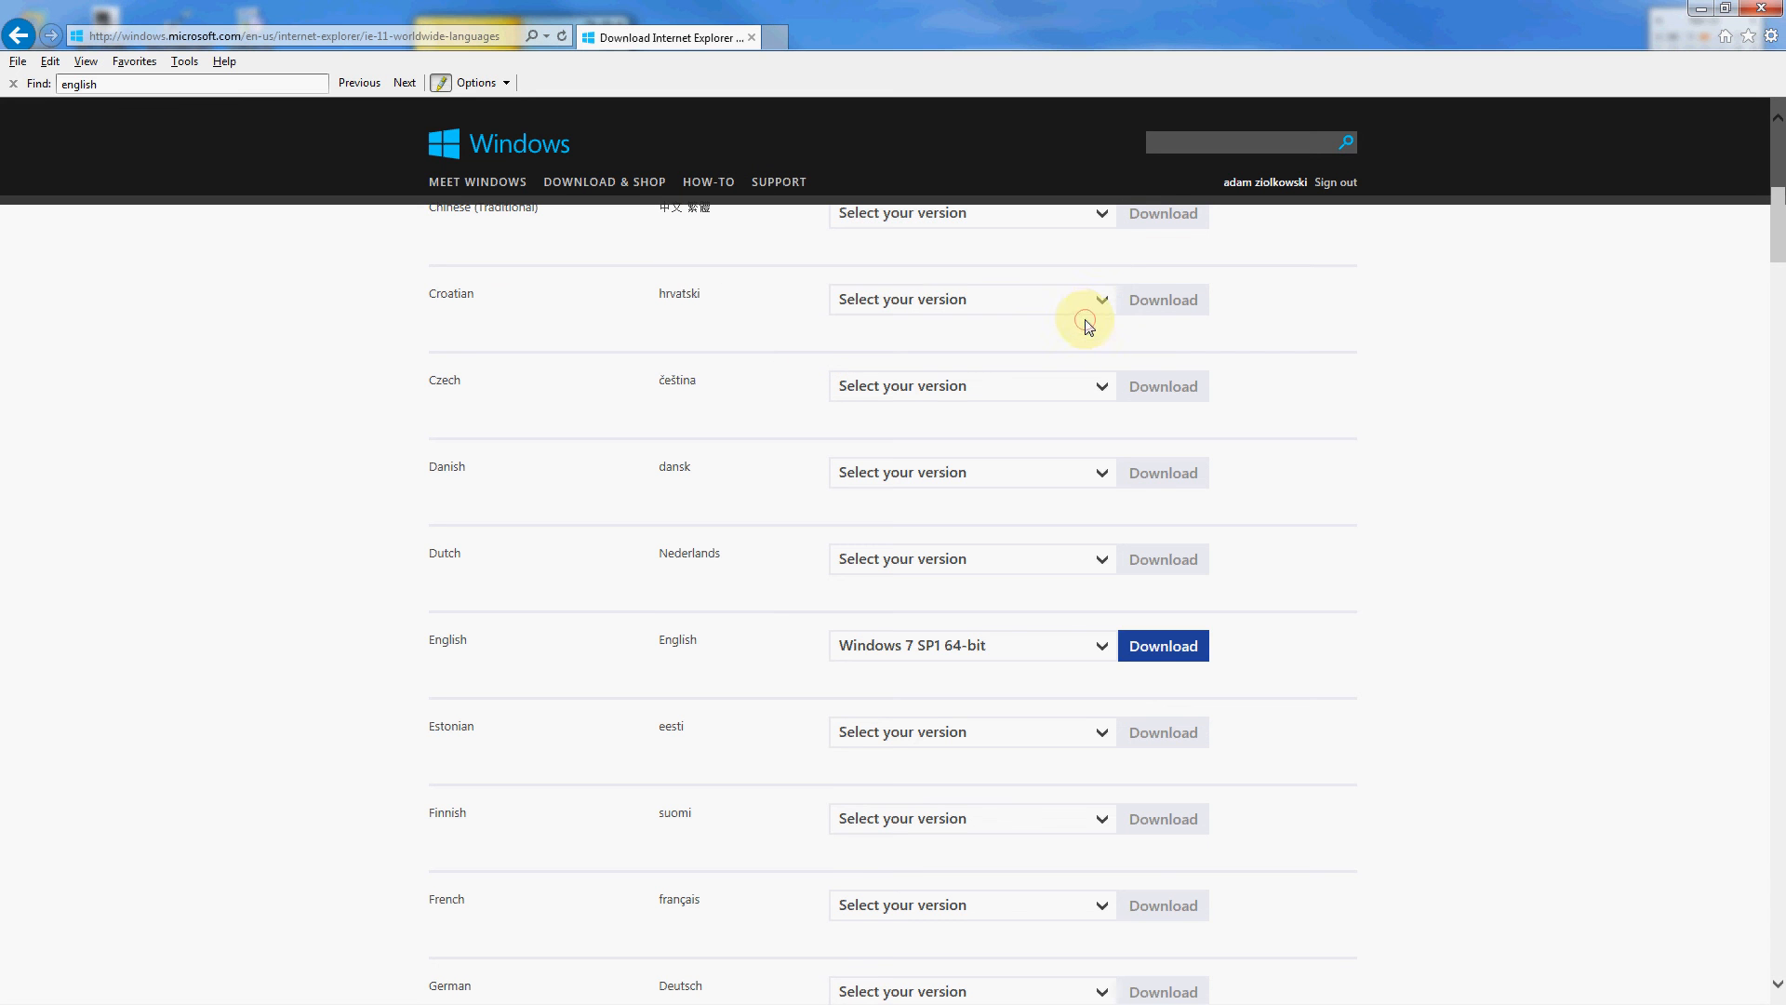